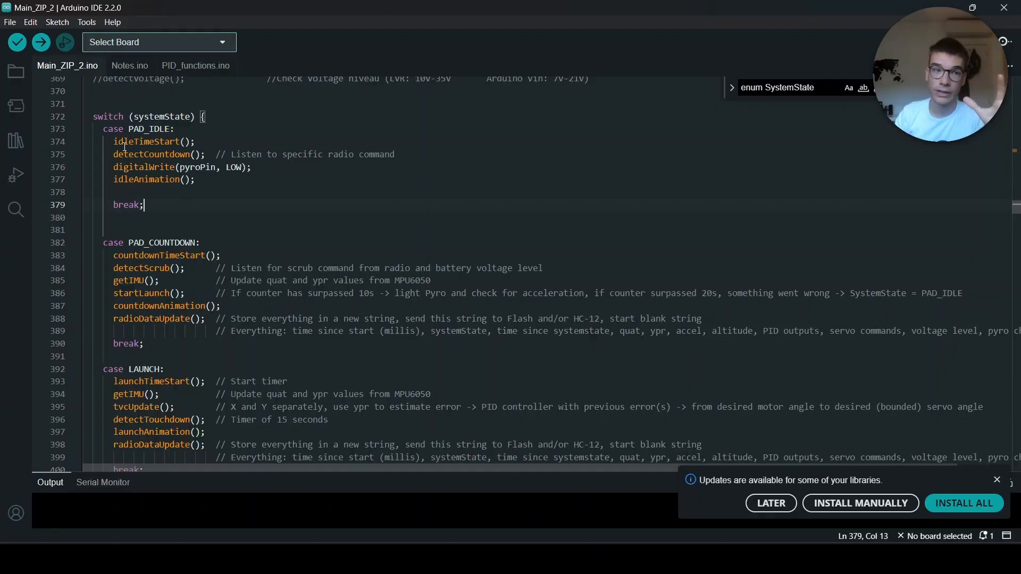
{"action": "mouse_move", "coordinate": [88, 116]}
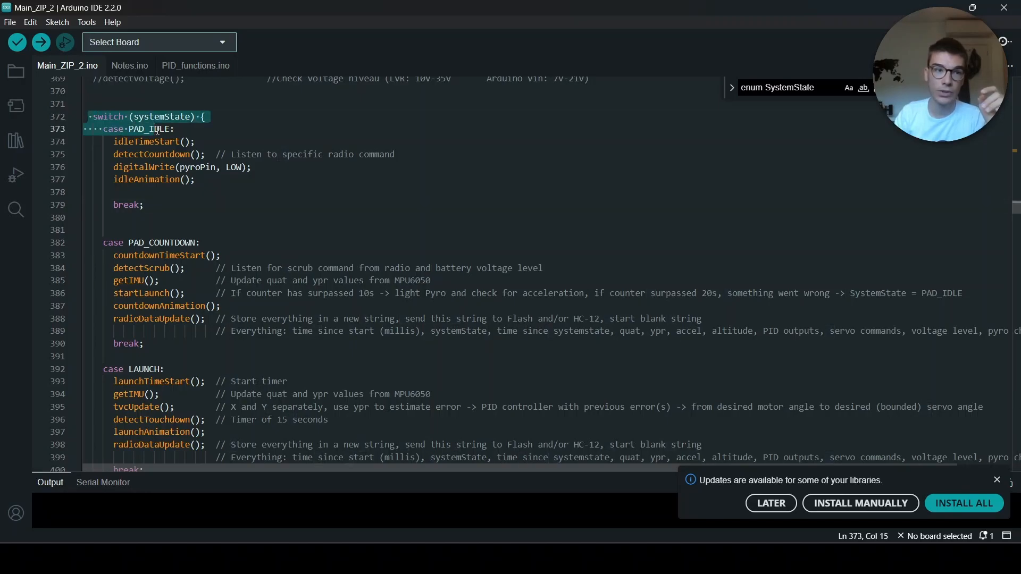
Step: View the old if-based state machine in Notes.ino, then return to Main_ZIP_2.ino at the enum
{"action": "left_click", "coordinate": [129, 65]}
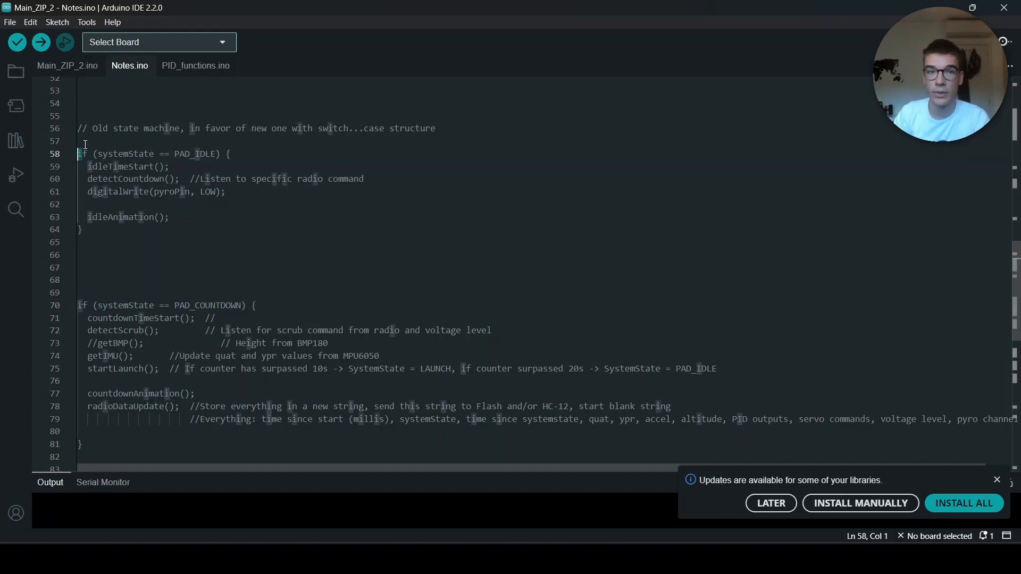
{"action": "left_click", "coordinate": [67, 65]}
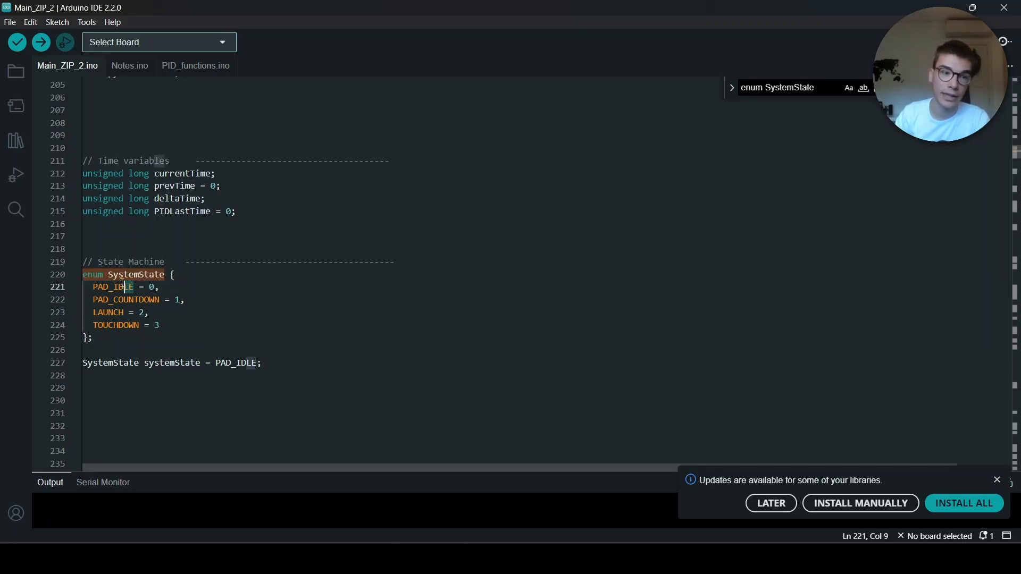
Step: Point out PAD_COUNTDOWN in the enum and scroll to setup() ending with systemState = PAD_IDLE
{"action": "left_click", "coordinate": [127, 300]}
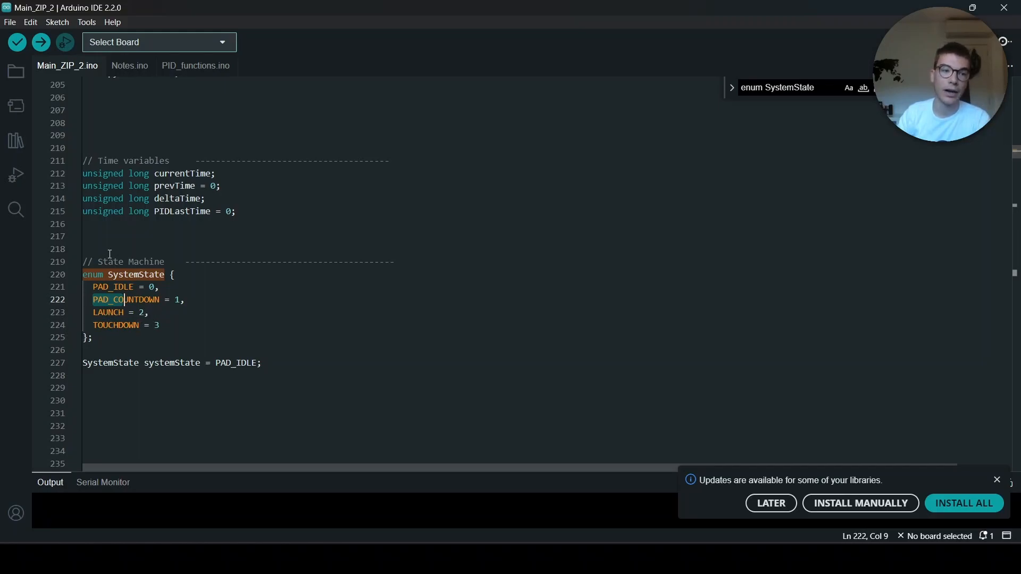
{"action": "scroll", "scroll_direction": "down", "scroll_amount": 3}
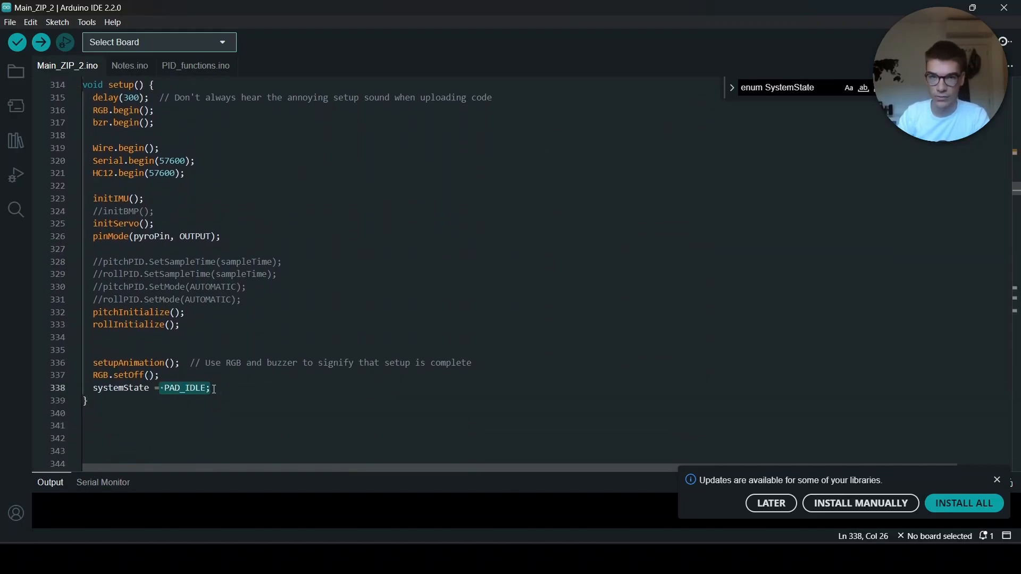
Step: Scroll down to the loop's switch on systemState with its PAD_IDLE and PAD_COUNTDOWN cases
{"action": "scroll", "scroll_direction": "down", "scroll_amount": 3}
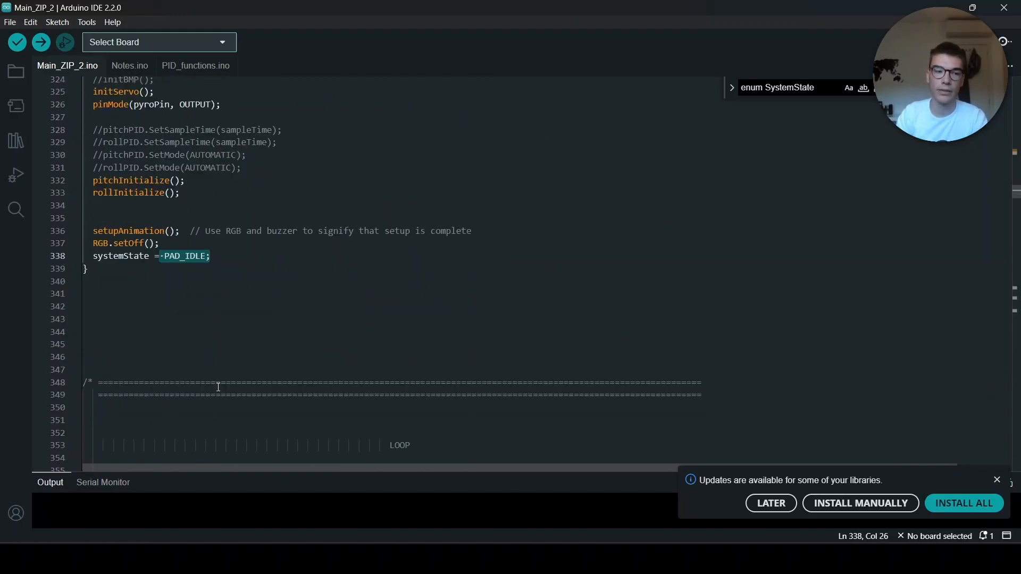
{"action": "scroll", "scroll_direction": "down", "scroll_amount": 3}
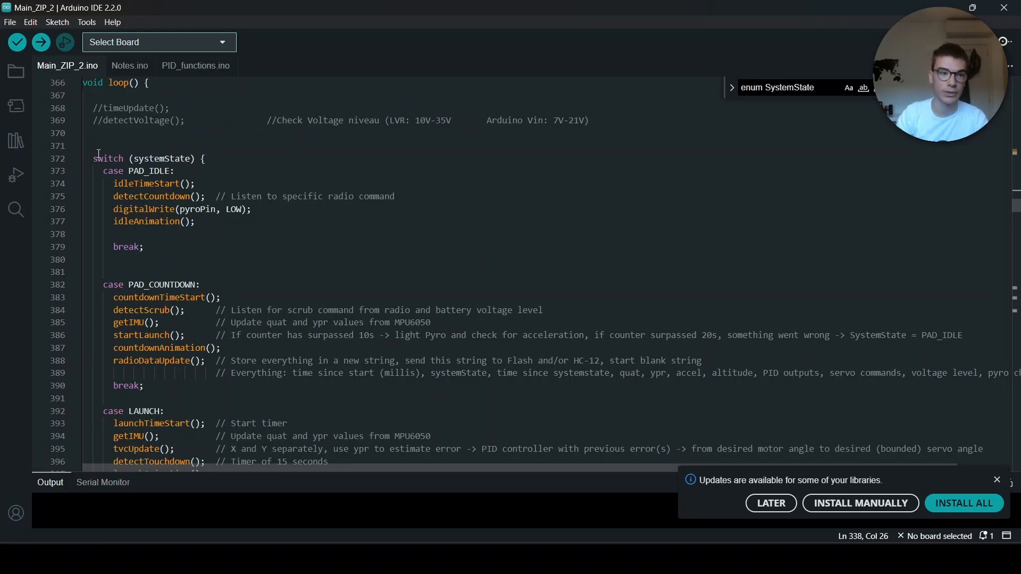
{"action": "scroll", "scroll_direction": "down", "scroll_amount": 3}
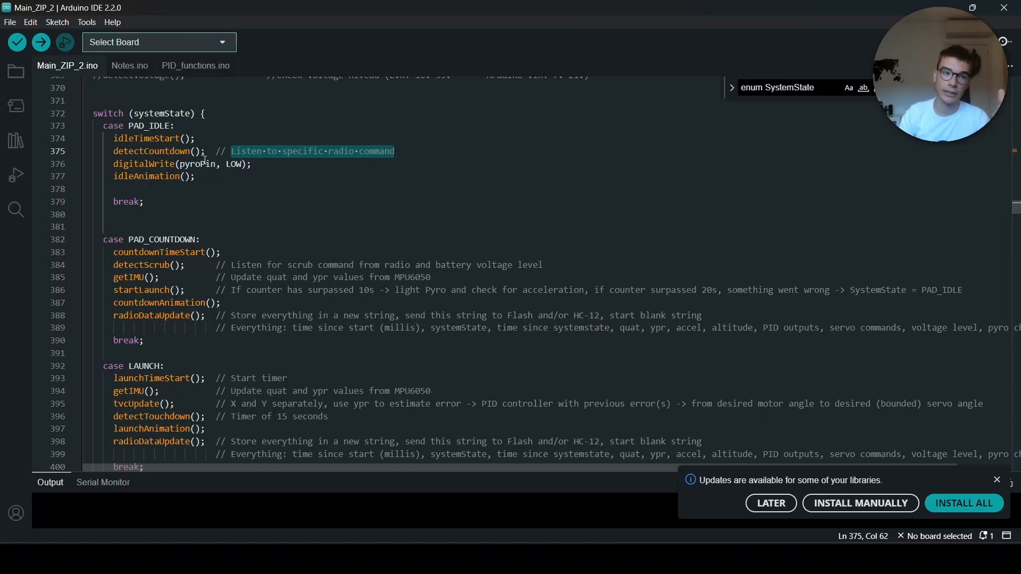
{"action": "scroll", "scroll_direction": "down", "scroll_amount": 3}
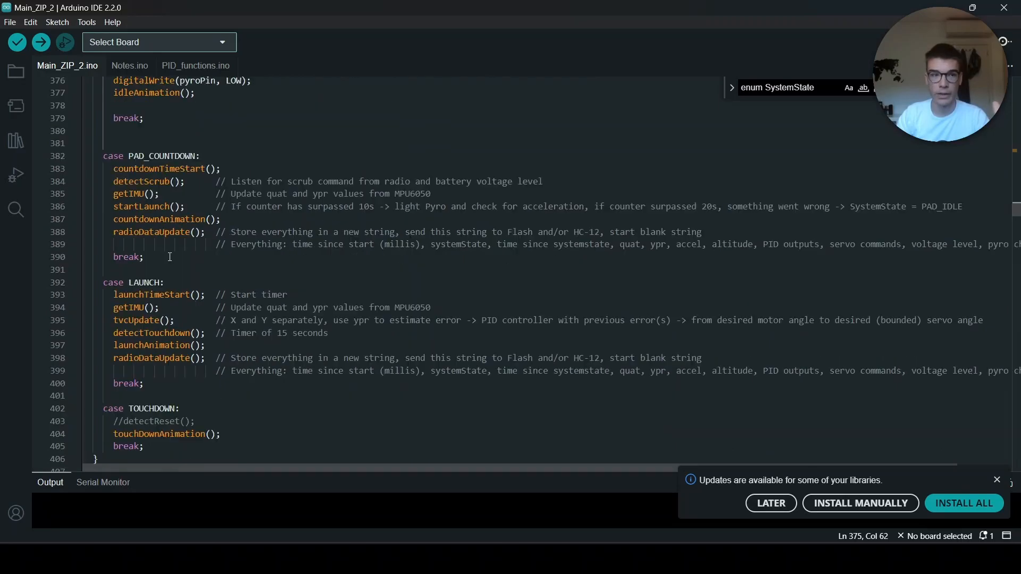
Step: Highlight the detectScrub(), getIMU() and startLaunch() calls in the PAD_COUNTDOWN case
{"action": "double_click", "coordinate": [157, 180]}
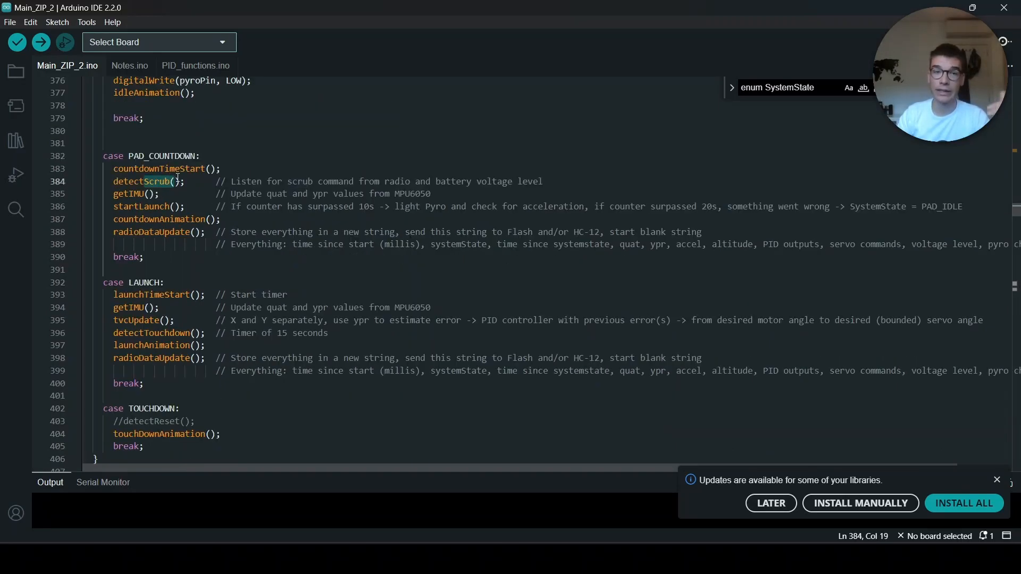
{"action": "left_click", "coordinate": [145, 180]}
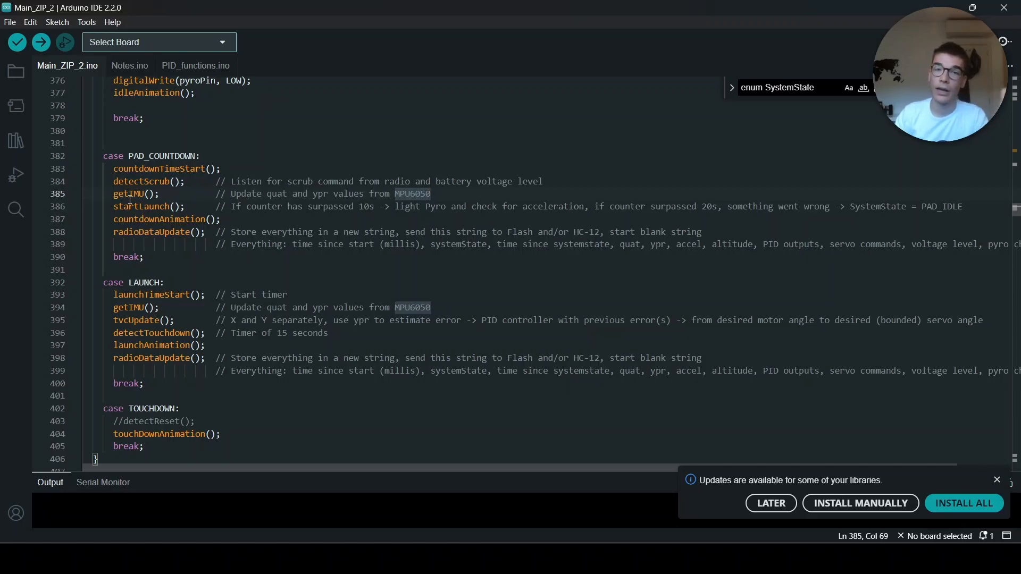
{"action": "left_click", "coordinate": [136, 182]}
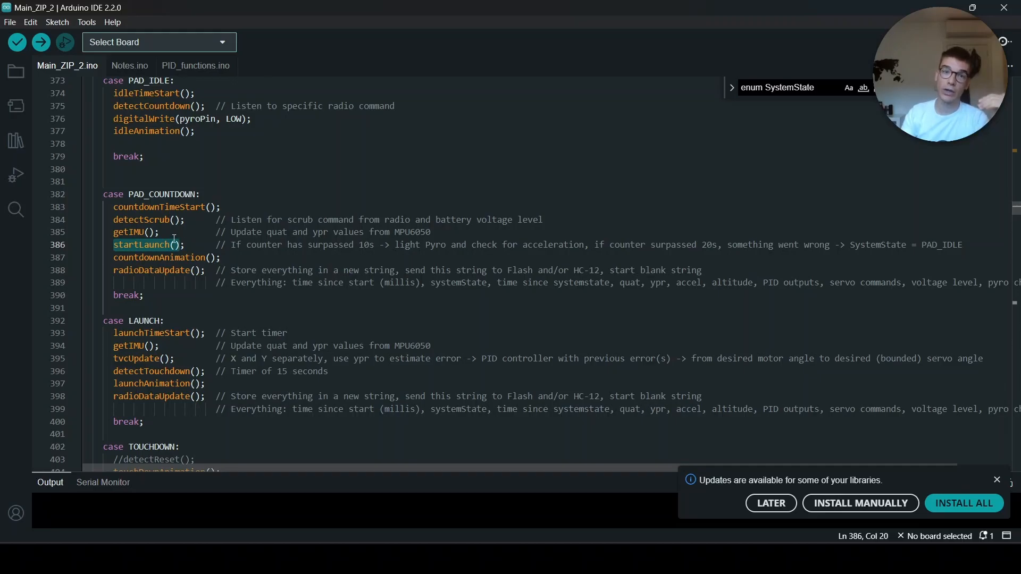
Step: Mark launchTimeStart in the LAUNCH case and scroll through the TOUCHDOWN case
{"action": "left_click", "coordinate": [175, 333]}
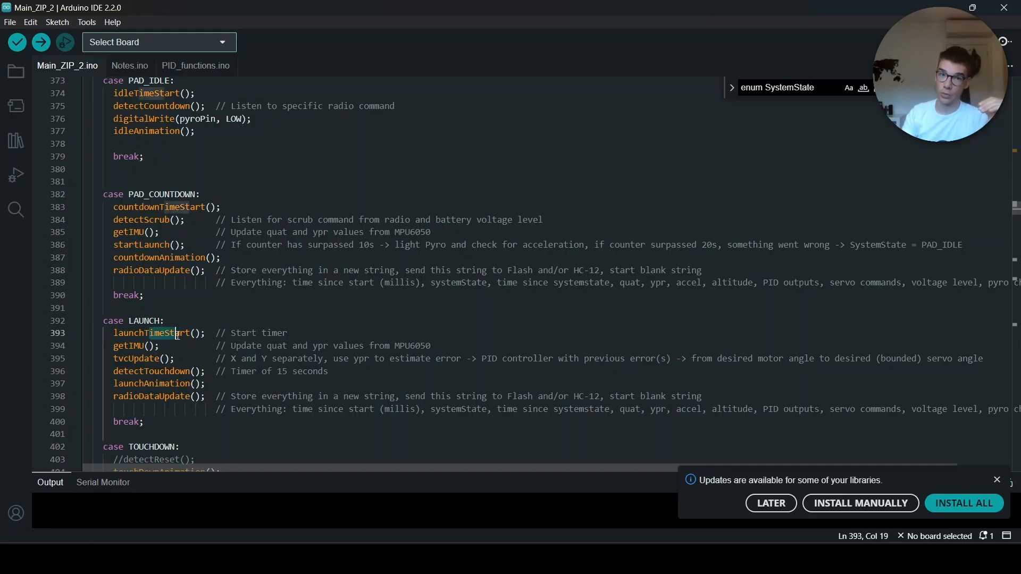
{"action": "scroll", "scroll_direction": "down", "scroll_amount": 3}
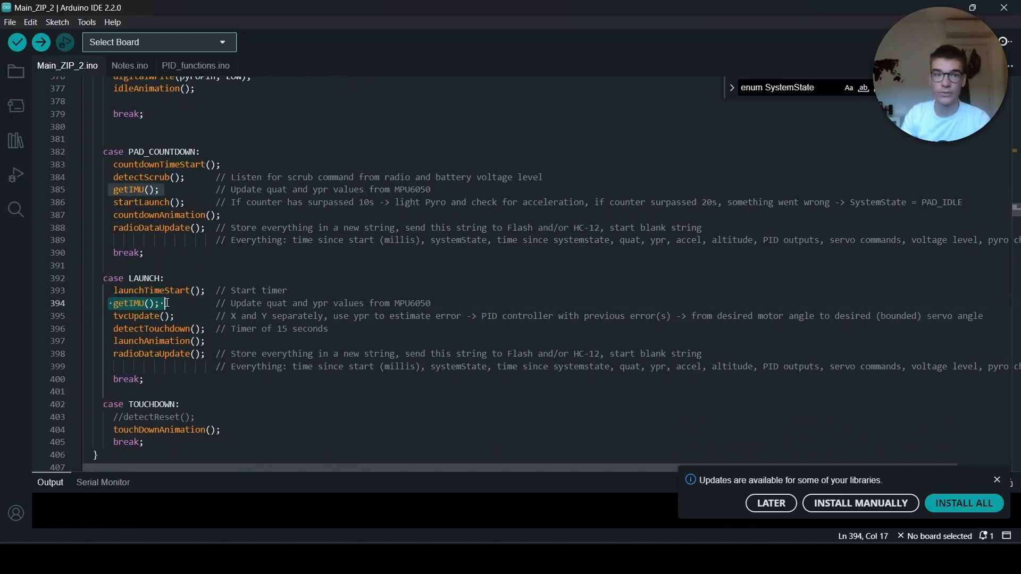
{"action": "scroll", "scroll_direction": "down", "scroll_amount": 3}
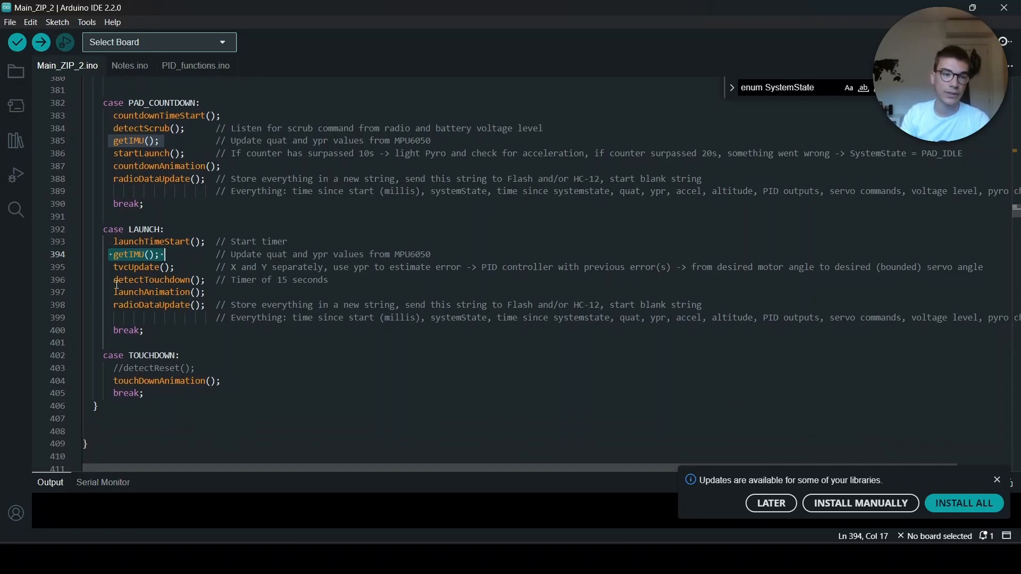
Step: Open the rocket test video 20230907_101102.mp4 in the Photos app, paused
{"action": "double_click", "coordinate": [153, 280]}
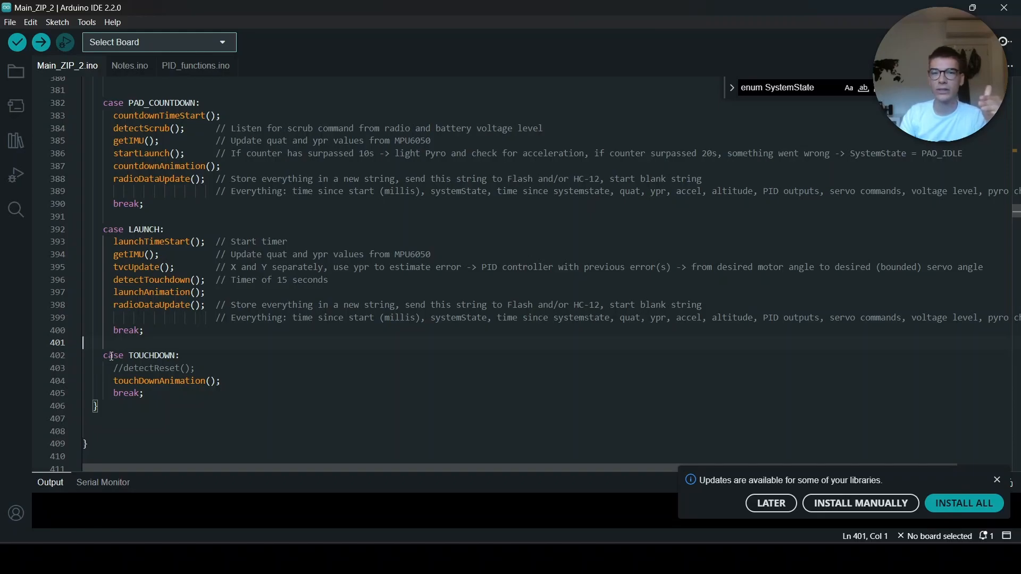
{"action": "left_click", "coordinate": [163, 267]}
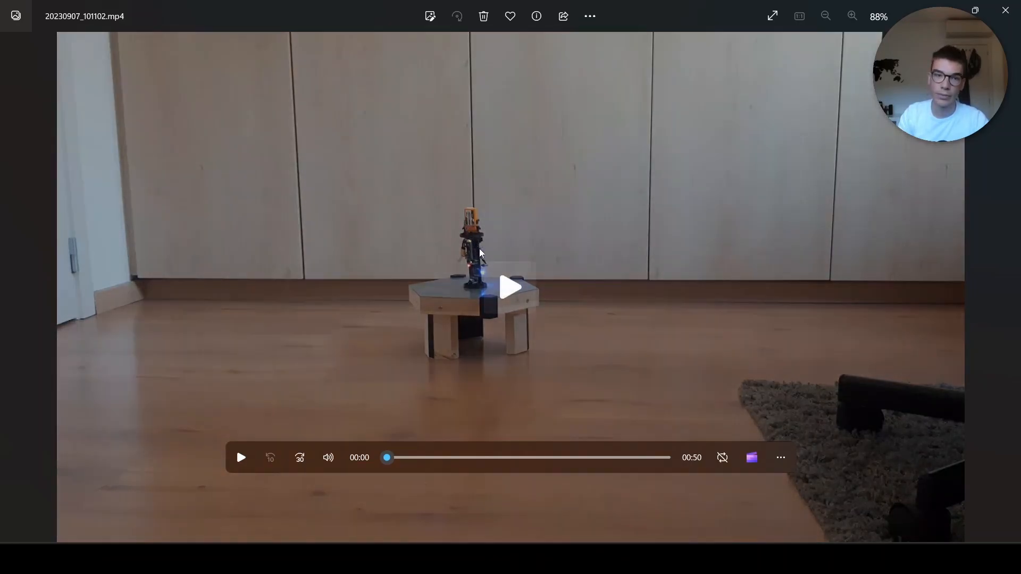
Step: Play the rocket test video through to its 00:50 end and stop playback
{"action": "left_click", "coordinate": [510, 285]}
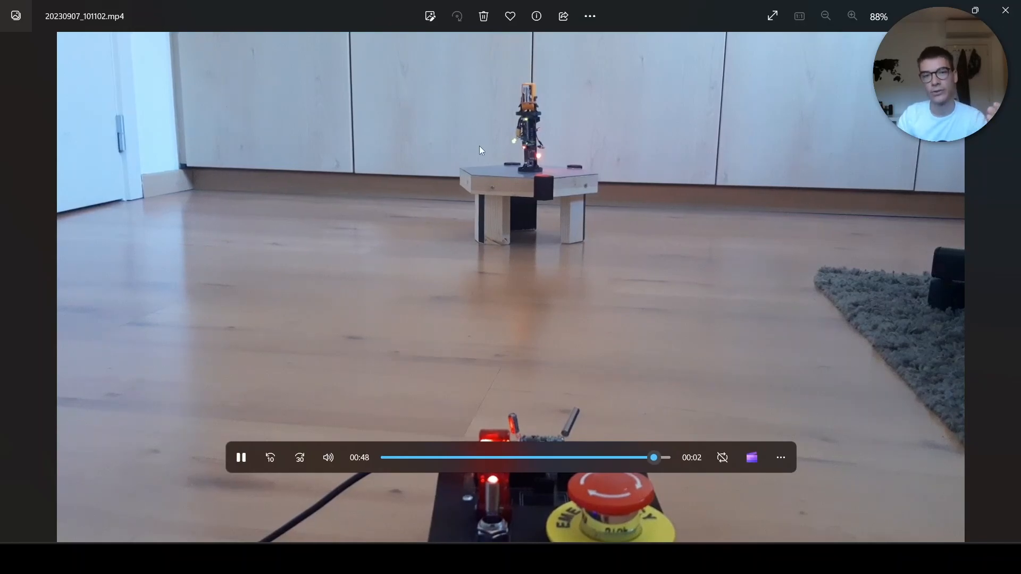
{"action": "left_click", "coordinate": [240, 457]}
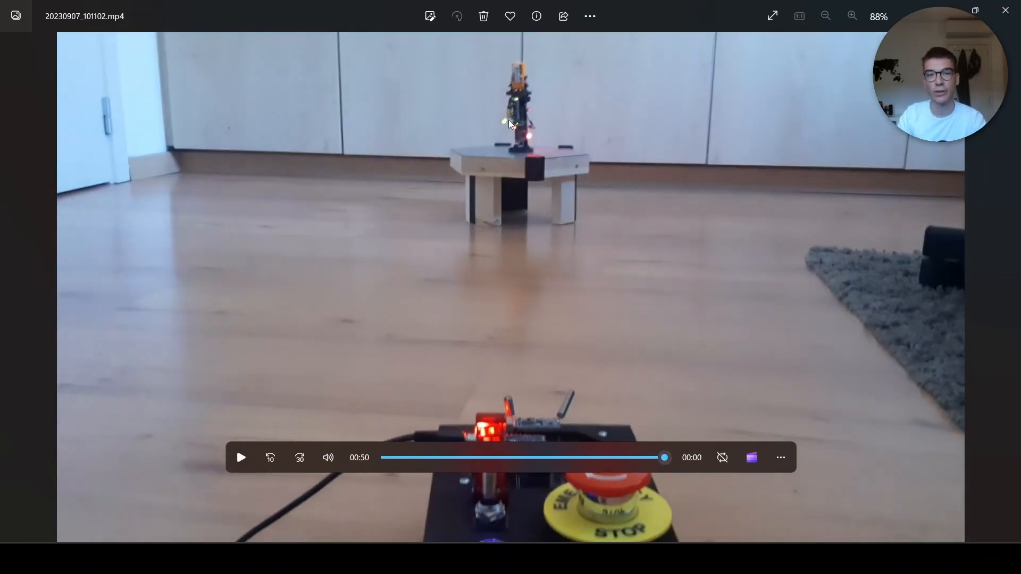